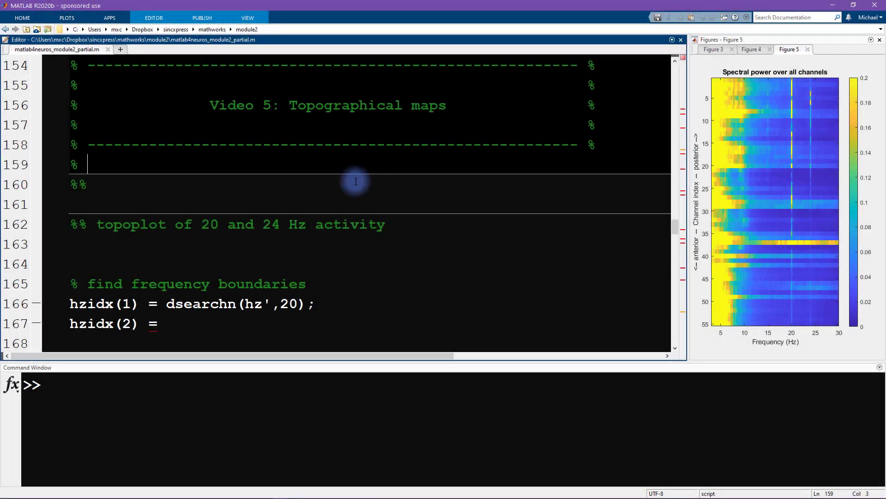
Select the dsearchn(hz',20) expression on line 166 and list the hz frequency values.
{"action": "double_click", "coordinate": [200, 304]}
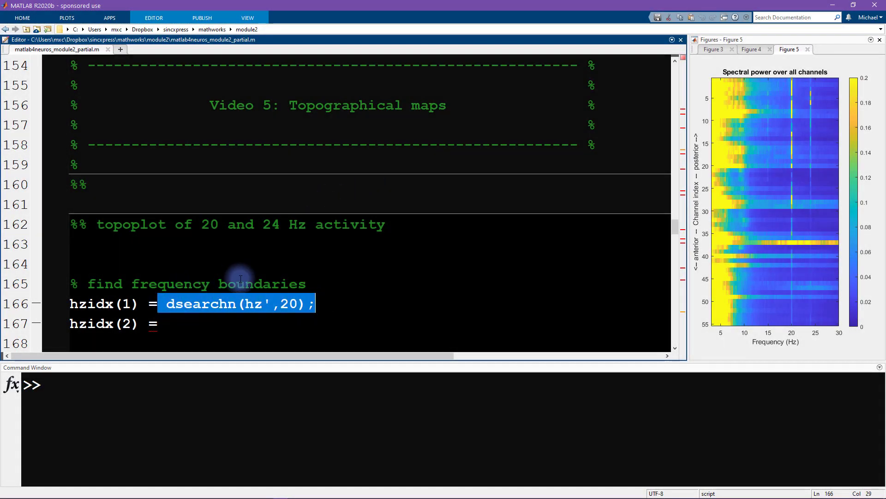
{"action": "mouse_move", "coordinate": [291, 289]}
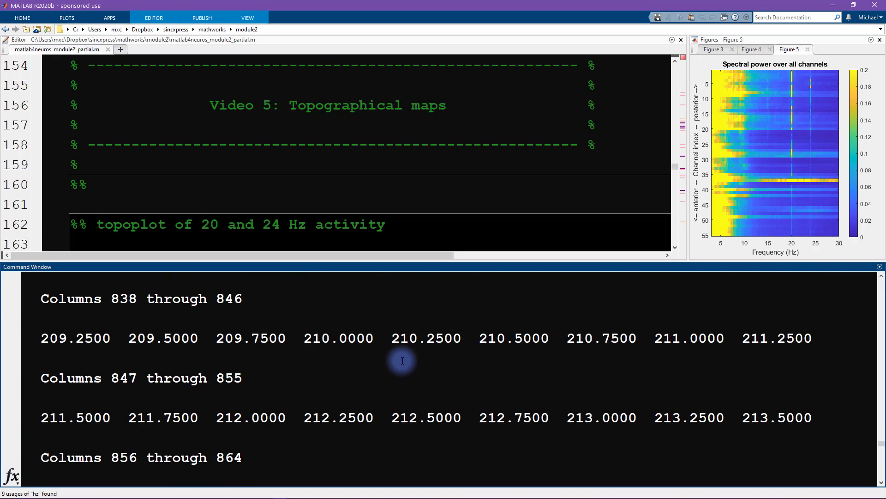
{"action": "mouse_move", "coordinate": [881, 458]}
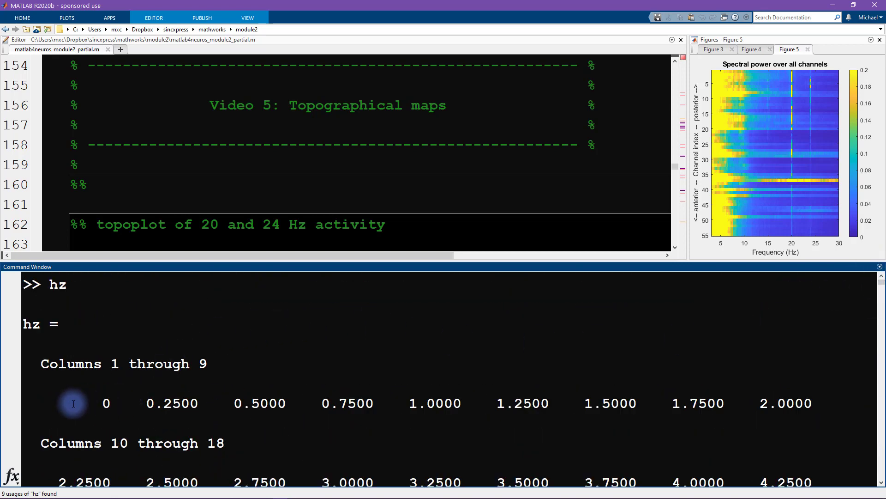
Query hz(20) in the Command Window, which returns 4.75 Hz.
{"action": "double_click", "coordinate": [106, 402]}
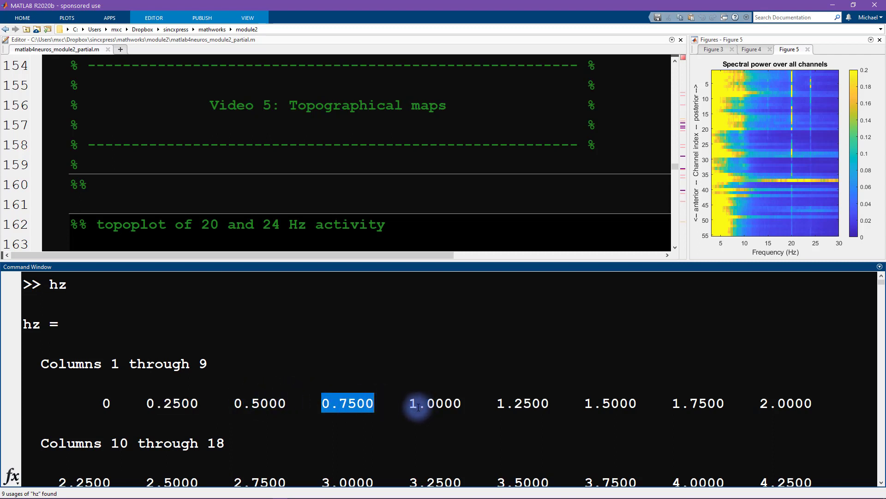
{"action": "mouse_move", "coordinate": [273, 359]}
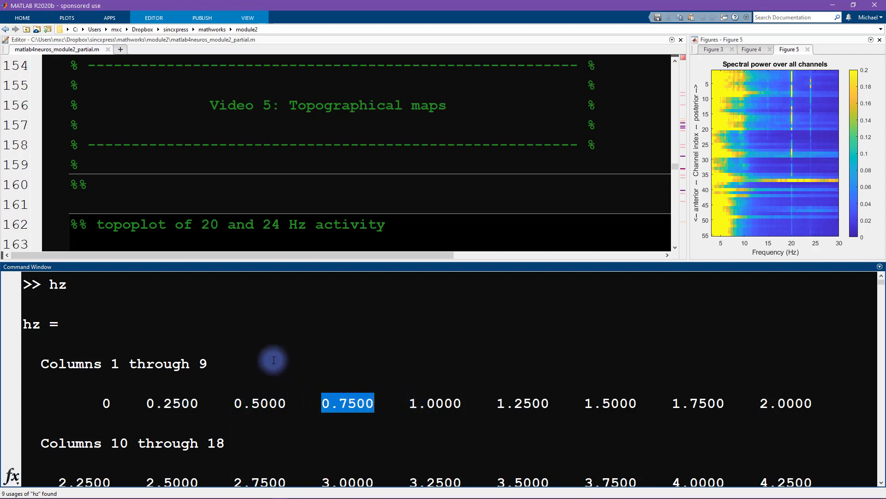
{"action": "mouse_move", "coordinate": [790, 235]}
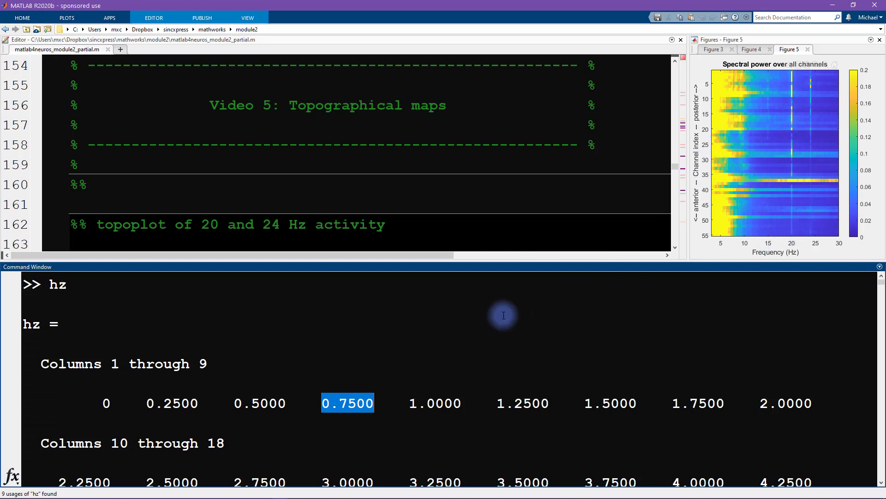
{"action": "scroll", "scroll_direction": "down", "scroll_amount": 3}
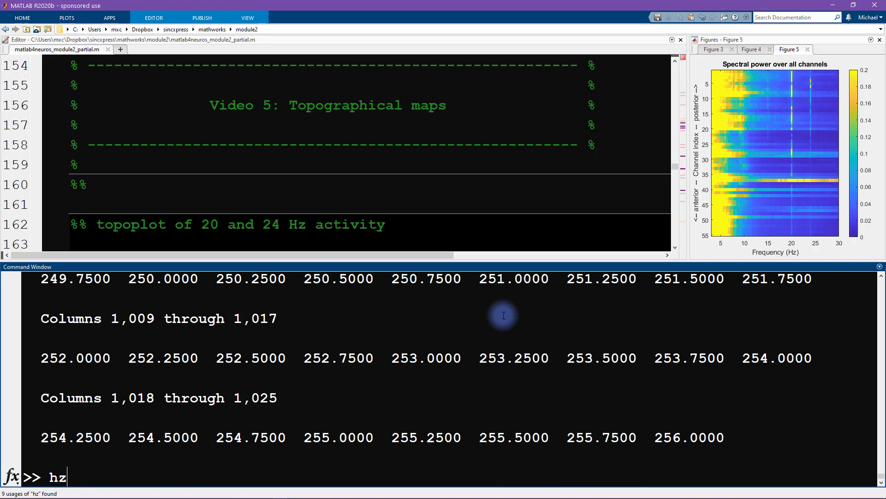
{"action": "type", "text": "(20)"}
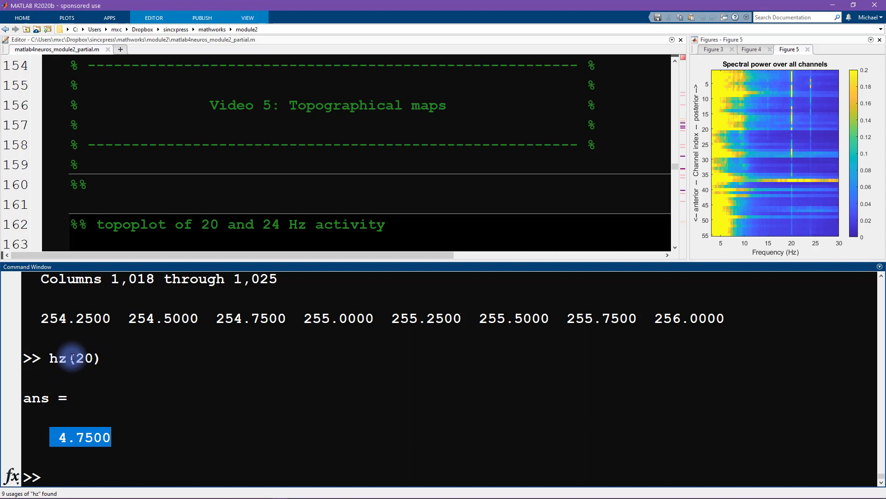
Query hz(80) and hz(81), confirming entry 81 is exactly 20 Hz.
{"action": "double_click", "coordinate": [58, 358]}
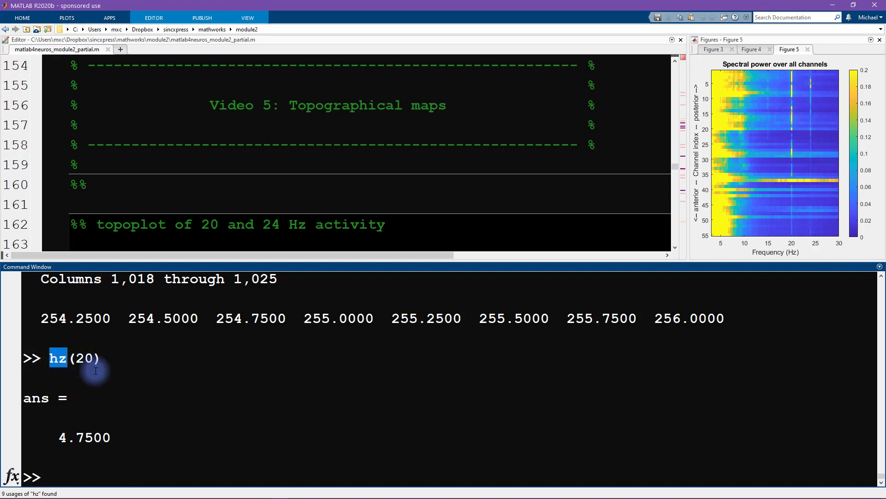
{"action": "double_click", "coordinate": [83, 358]}
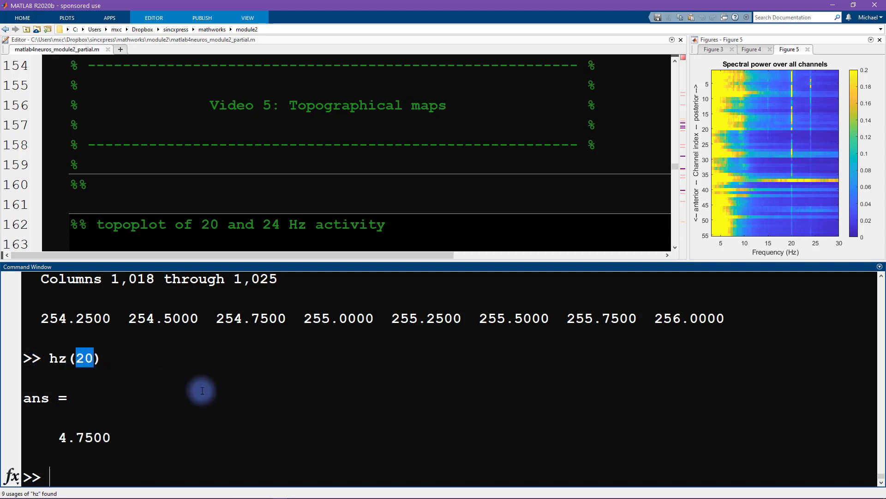
{"action": "type", "text": "hz(0)"}
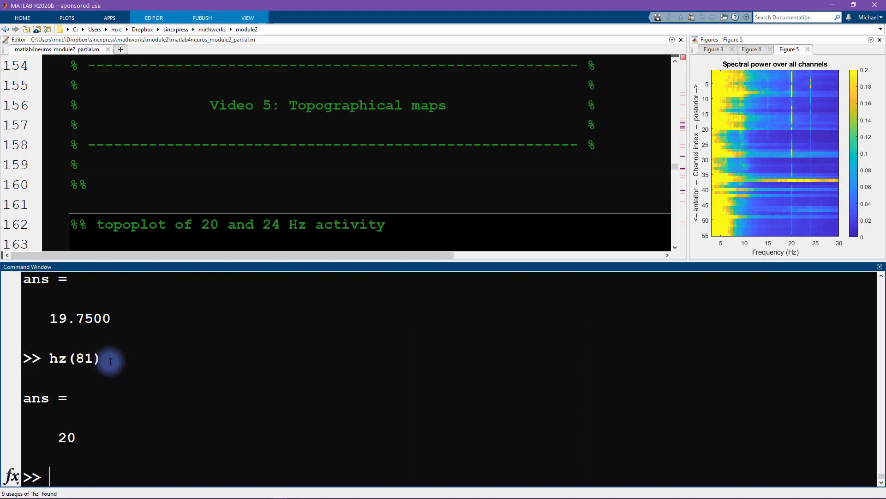
{"action": "double_click", "coordinate": [64, 437]}
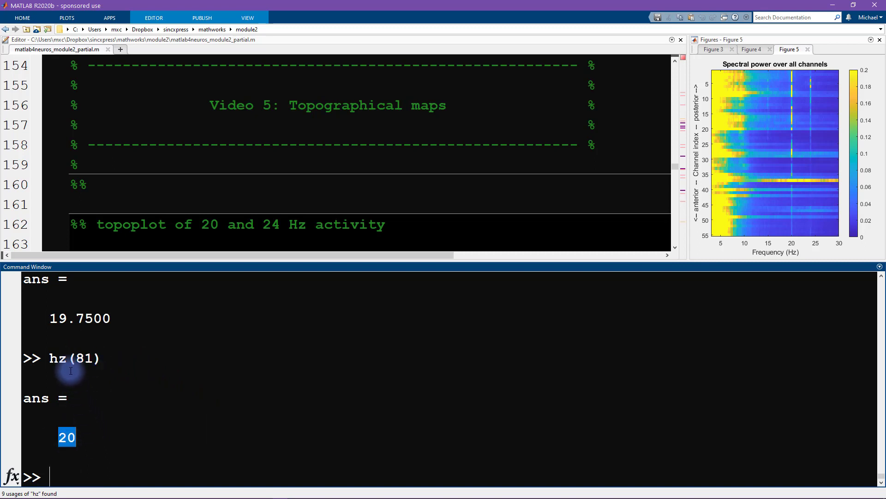
{"action": "mouse_move", "coordinate": [69, 359]}
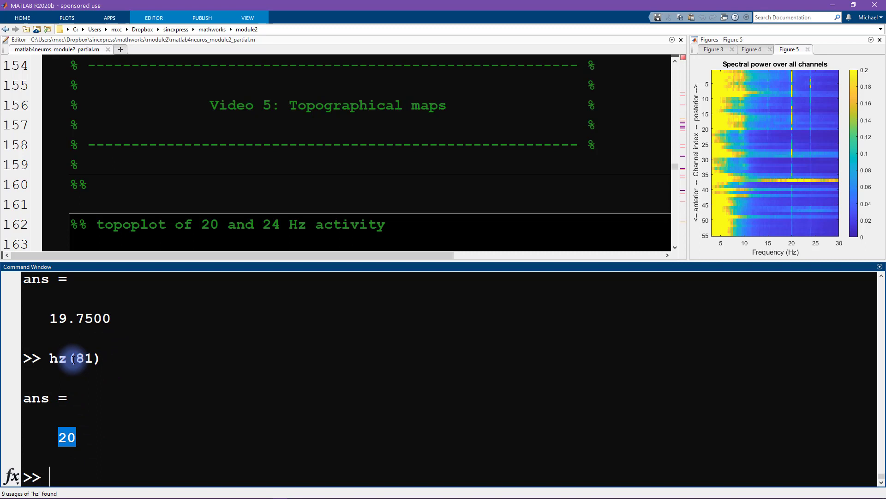
{"action": "mouse_move", "coordinate": [82, 349]}
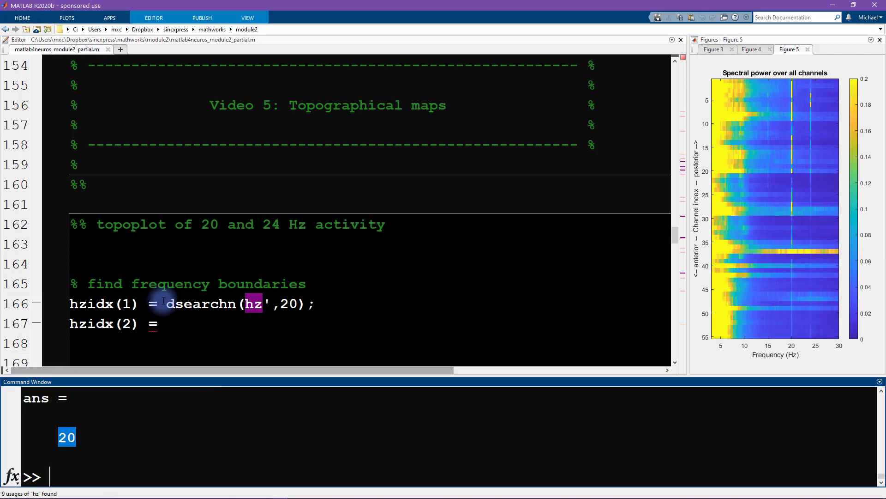
Run dsearchn(hz',20) returning index 81, then verify hz(81) equals 20.
{"action": "double_click", "coordinate": [201, 304]}
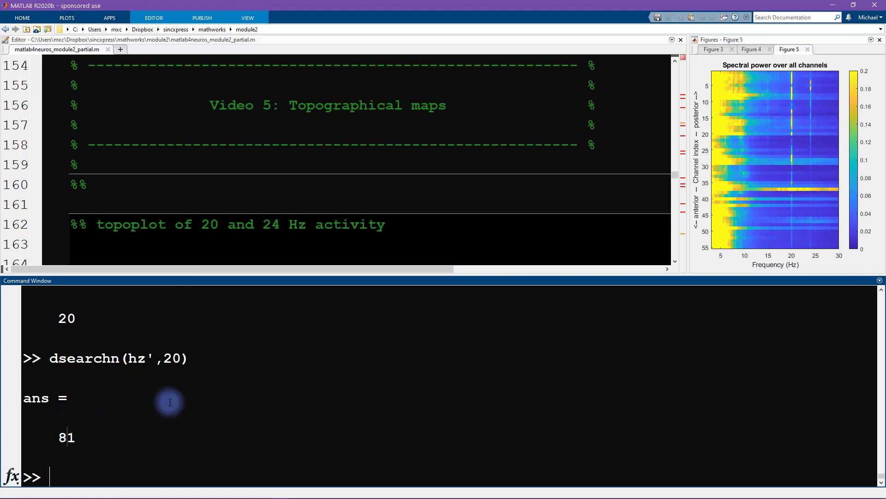
{"action": "type", "text": "hz(8"}
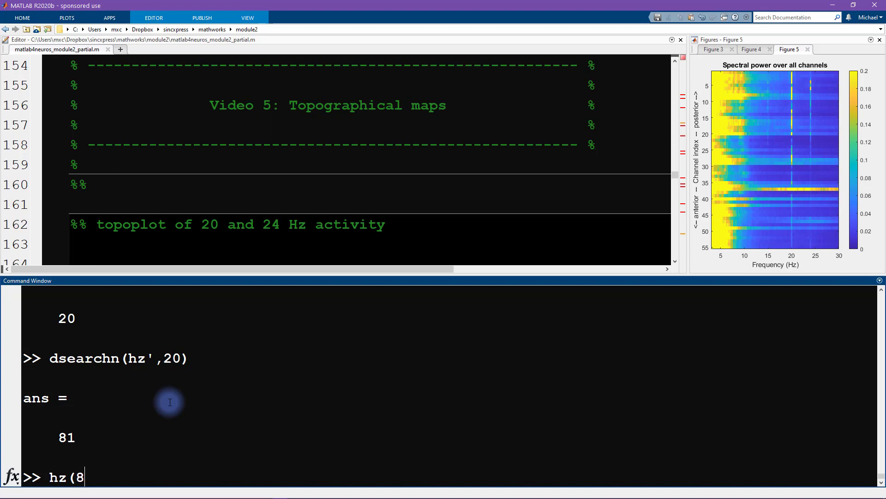
{"action": "type", "text": "1)"}
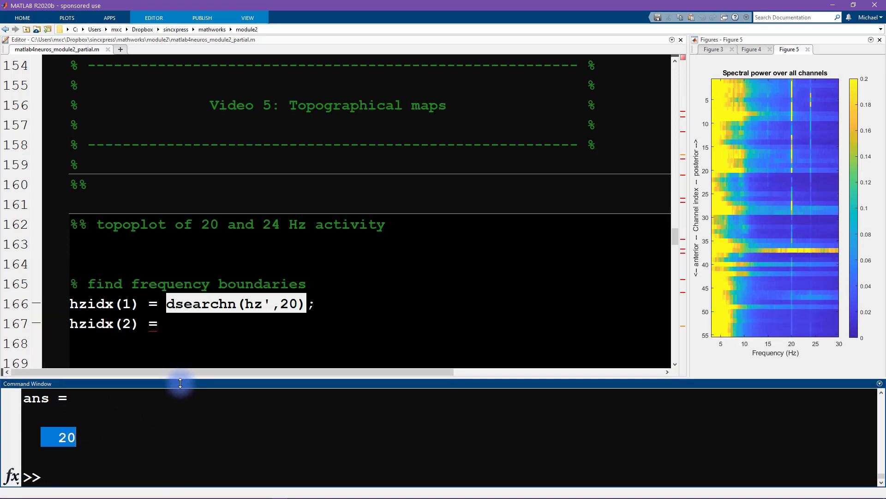
Complete line 167 as hzidx(2) = dsearchn(hz',24); reusing the 20 Hz expression.
{"action": "left_click", "coordinate": [151, 304]}
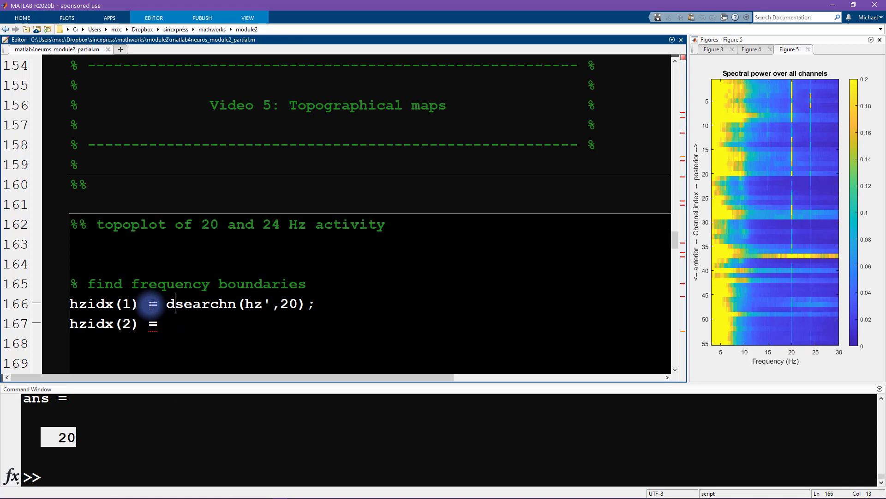
{"action": "double_click", "coordinate": [102, 304]}
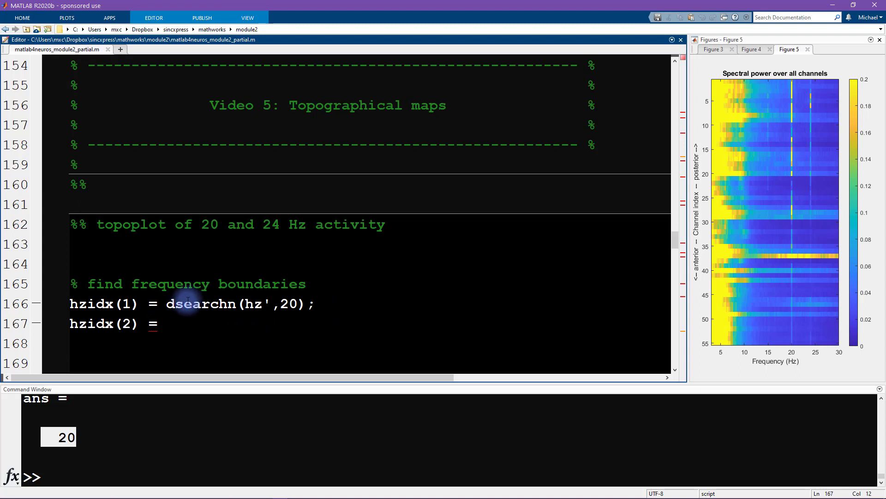
{"action": "type", "text": "dsearchn(hz',20);"}
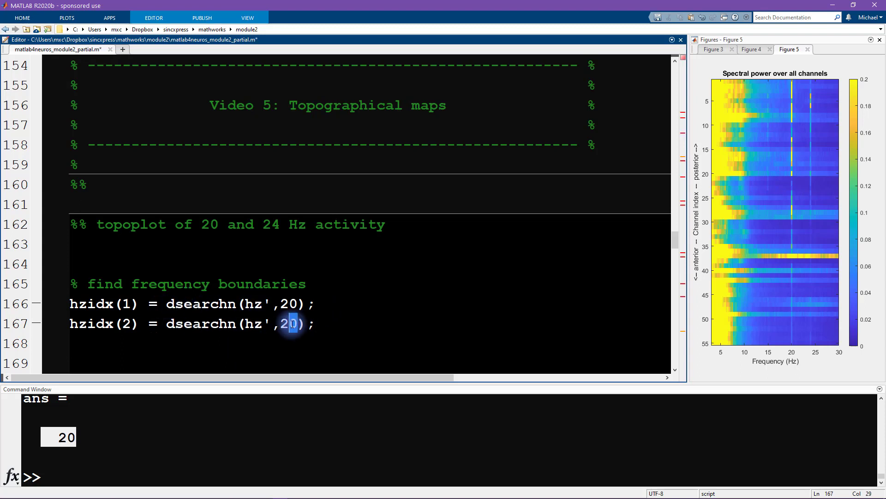
{"action": "type", "text": "24"}
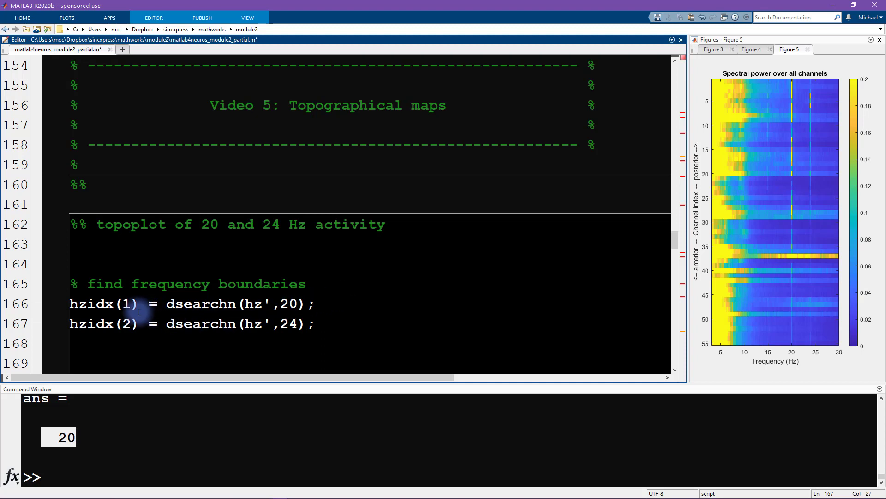
{"action": "mouse_move", "coordinate": [174, 330]}
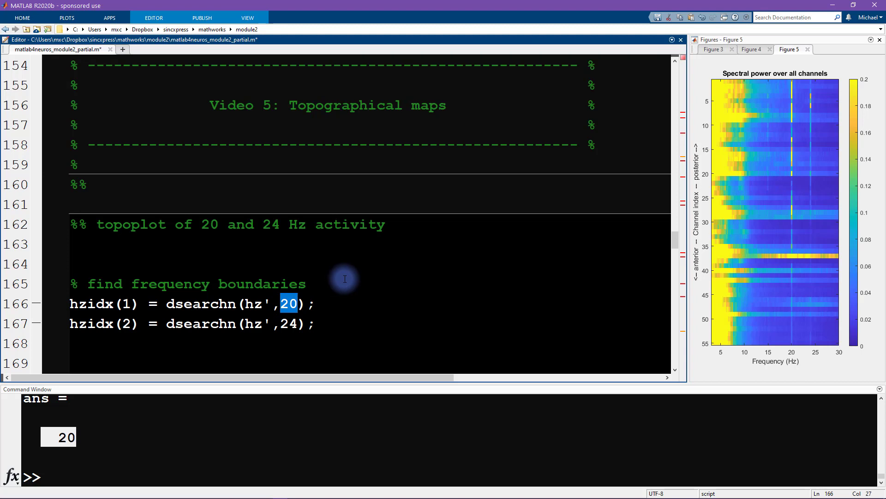
{"action": "scroll", "scroll_direction": "down", "scroll_amount": 3}
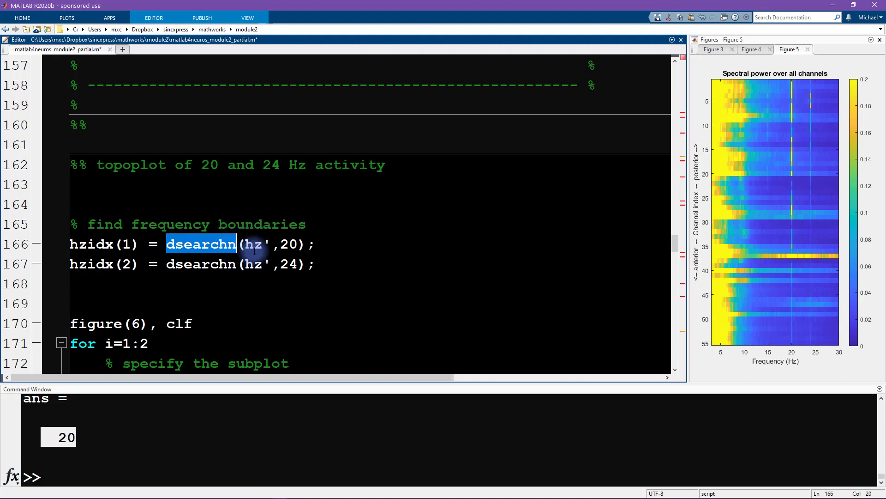
{"action": "mouse_move", "coordinate": [255, 249]}
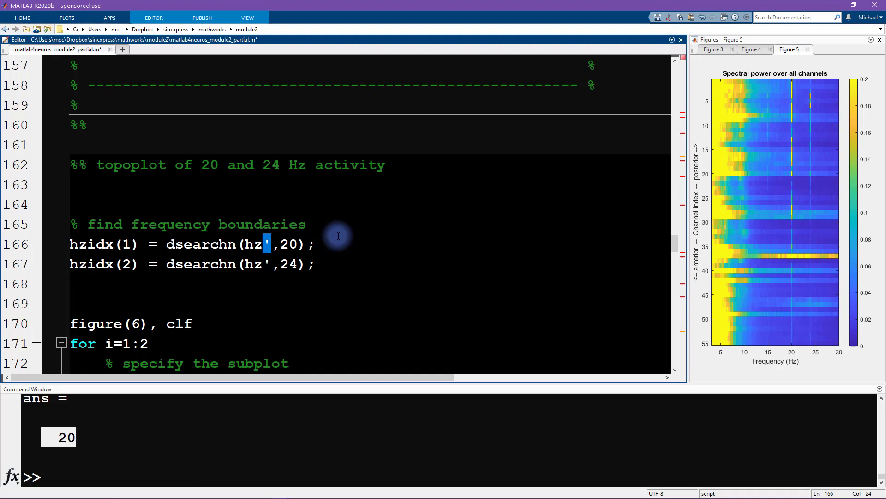
Restore the transpose apostrophe on line 166 and evaluate both hzidx lines, returning 20 and 24.
{"action": "key", "text": "Backspace"}
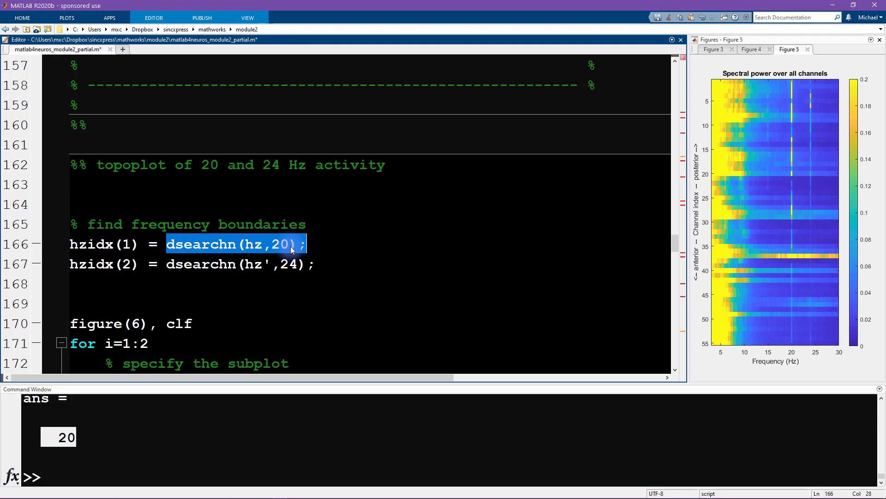
{"action": "key", "text": "F9"}
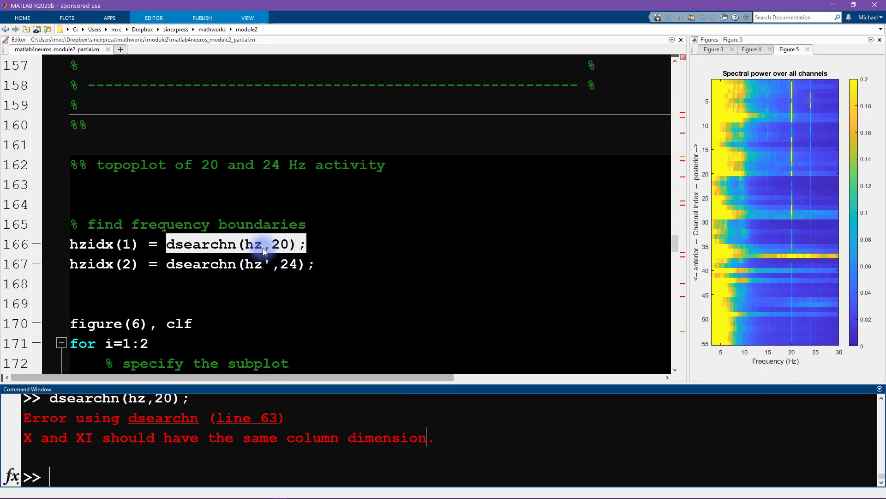
{"action": "type", "text": "'"}
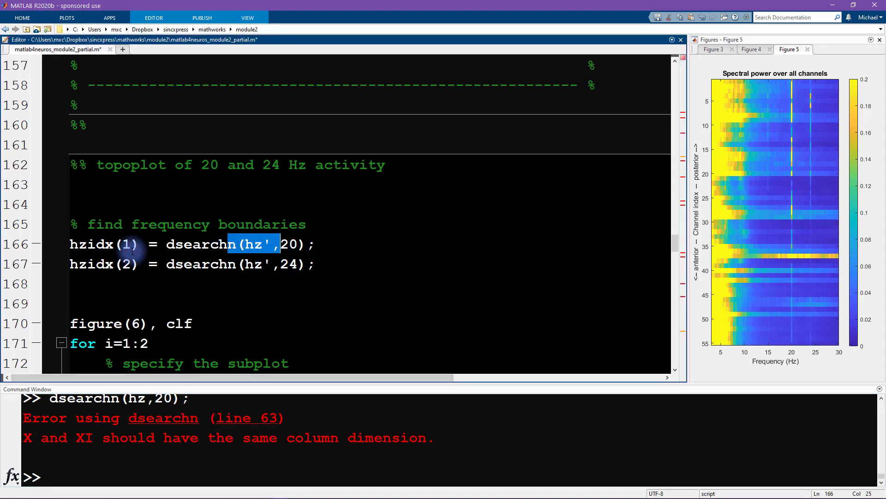
{"action": "left_click", "coordinate": [55, 245]}
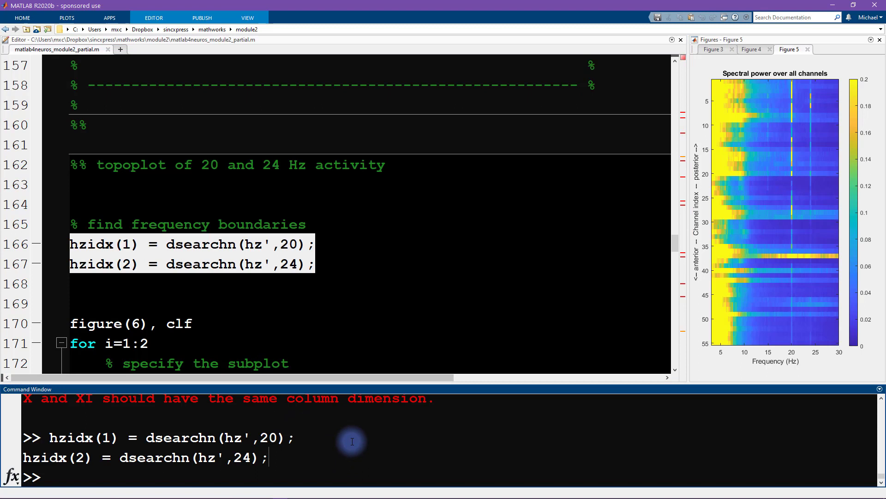
{"action": "type", "text": "hz("}
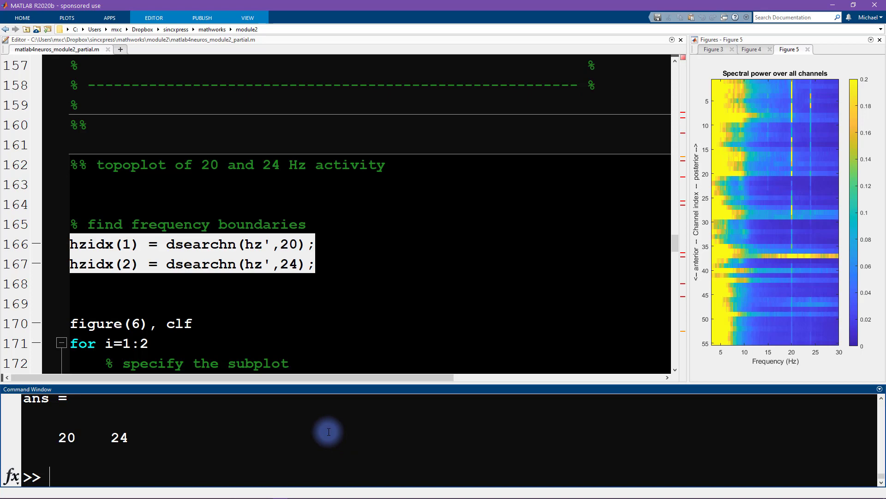
Locate the empty data argument of the topoplotIndie call in the figure loop.
{"action": "scroll", "scroll_direction": "down", "scroll_amount": 3}
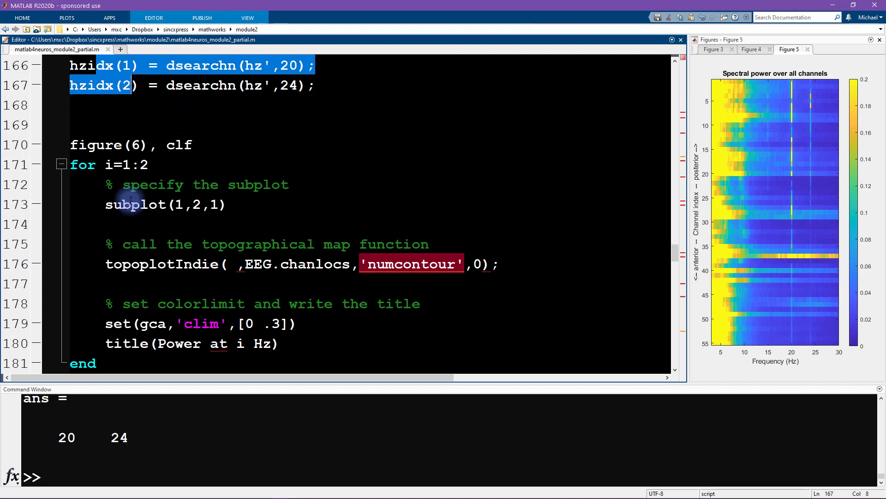
{"action": "double_click", "coordinate": [132, 204]}
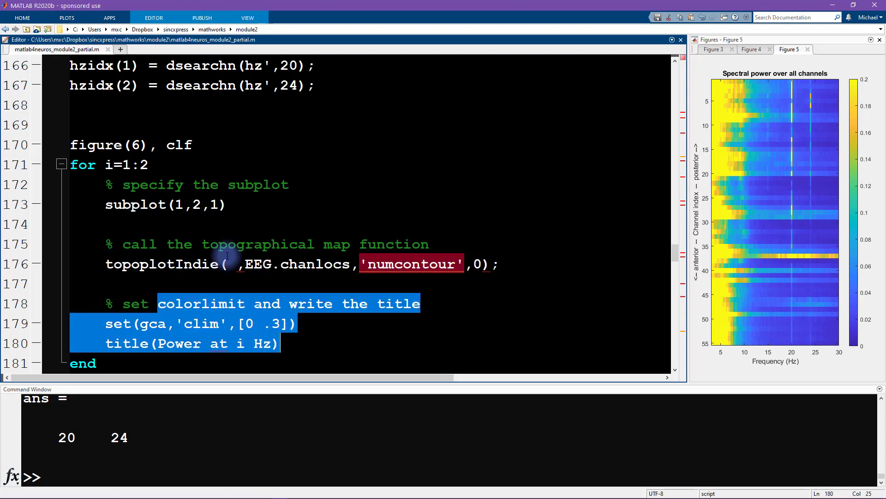
{"action": "left_click", "coordinate": [233, 264]}
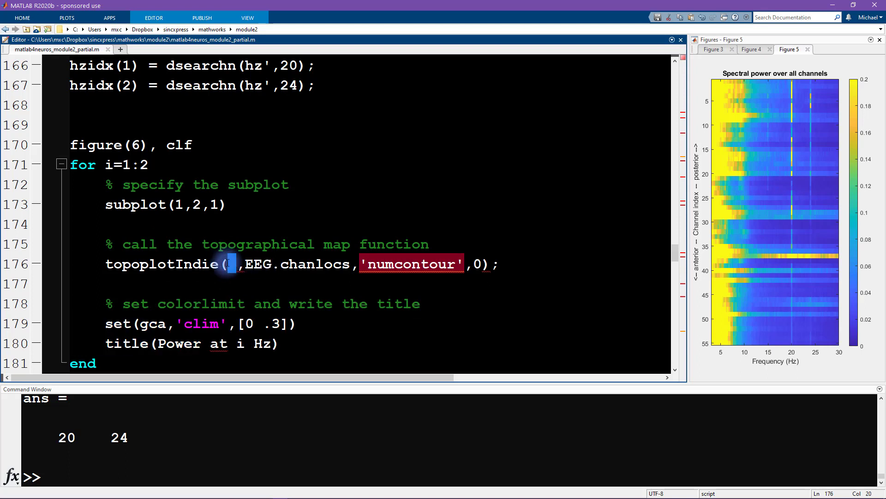
{"action": "mouse_move", "coordinate": [205, 267]}
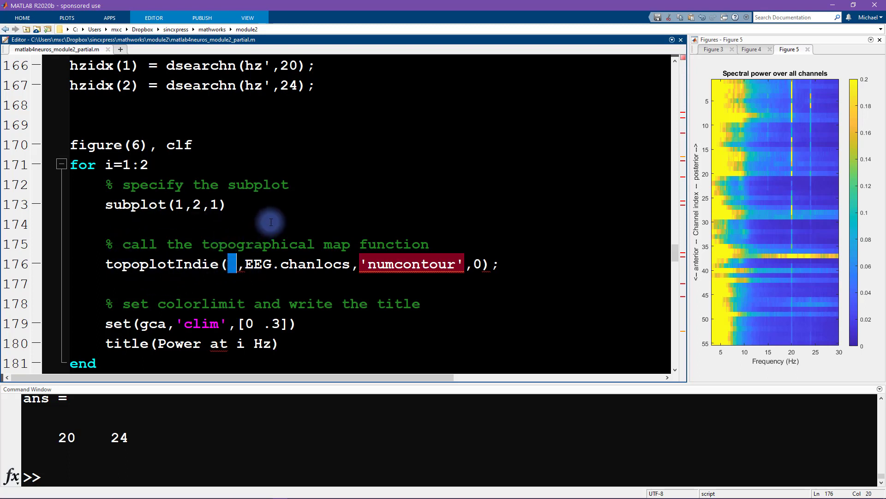
{"action": "type", "text": "zeros"}
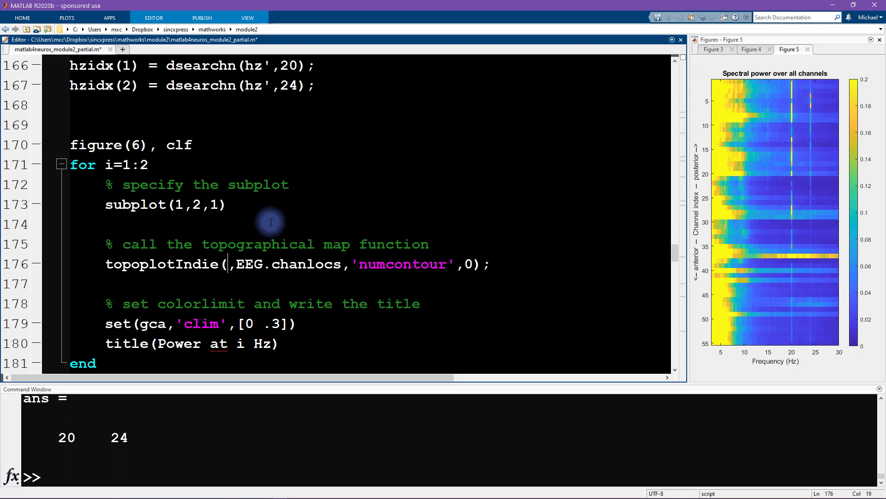
{"action": "double_click", "coordinate": [402, 264]}
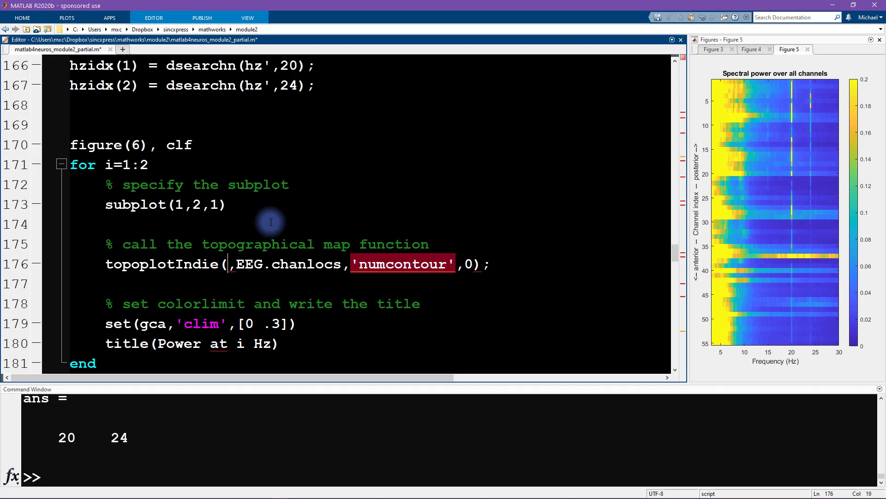
Pass allChannelPower(:,hzidx(i)) as the per-frequency data to topoplotIndie on line 176.
{"action": "type", "text": "allCh"}
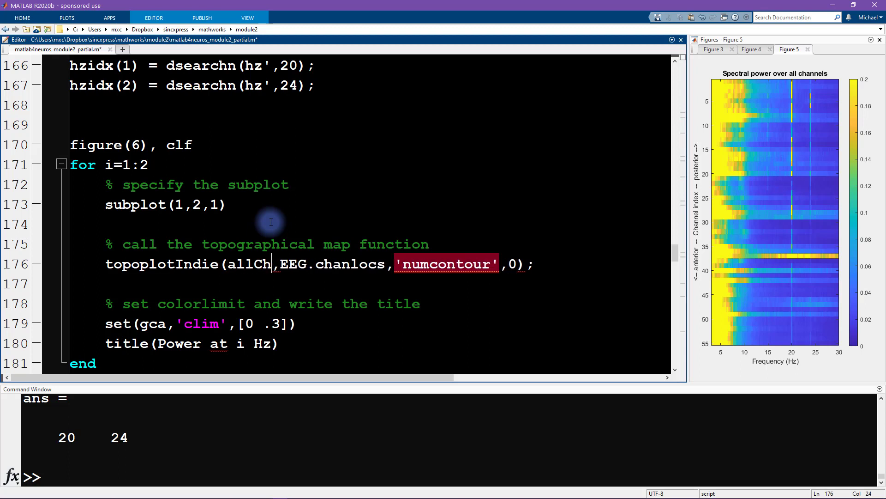
{"action": "type", "text": "annelPower"}
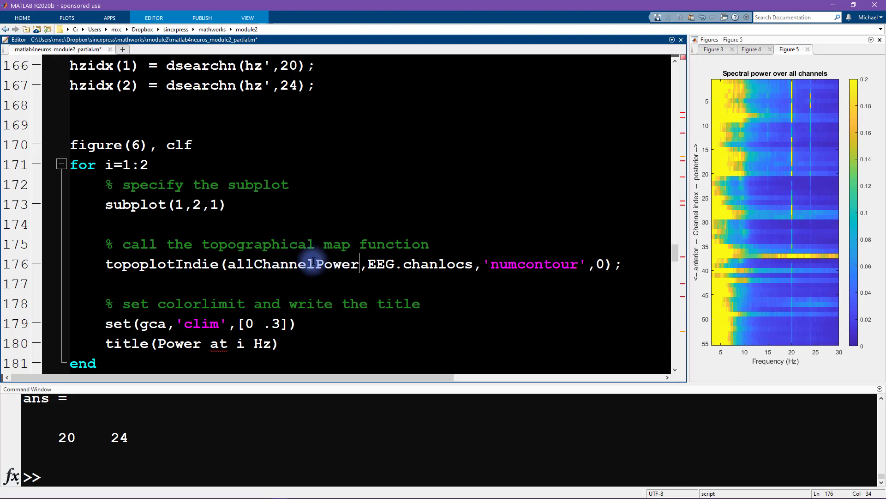
{"action": "mouse_move", "coordinate": [308, 264]}
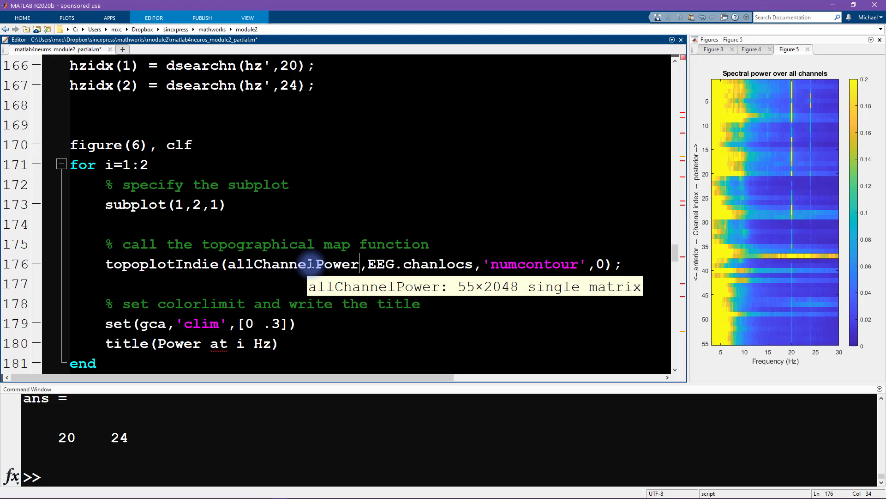
{"action": "type", "text": "("}
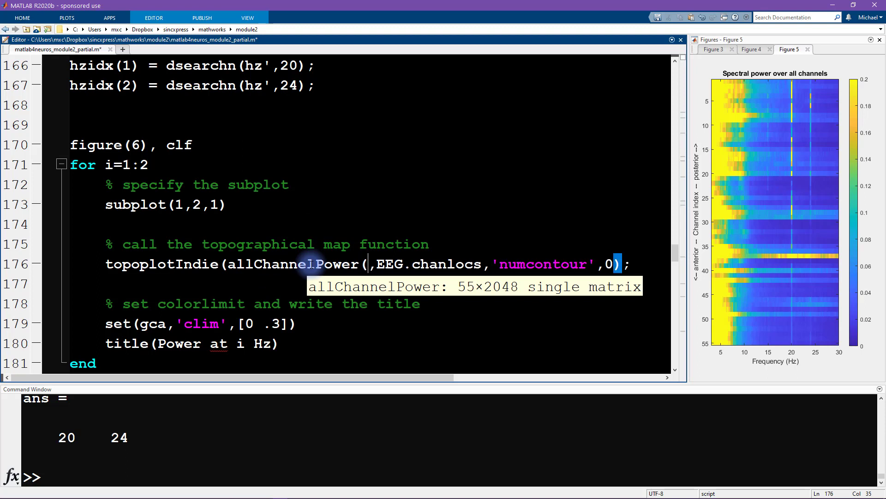
{"action": "type", "text": ":,"}
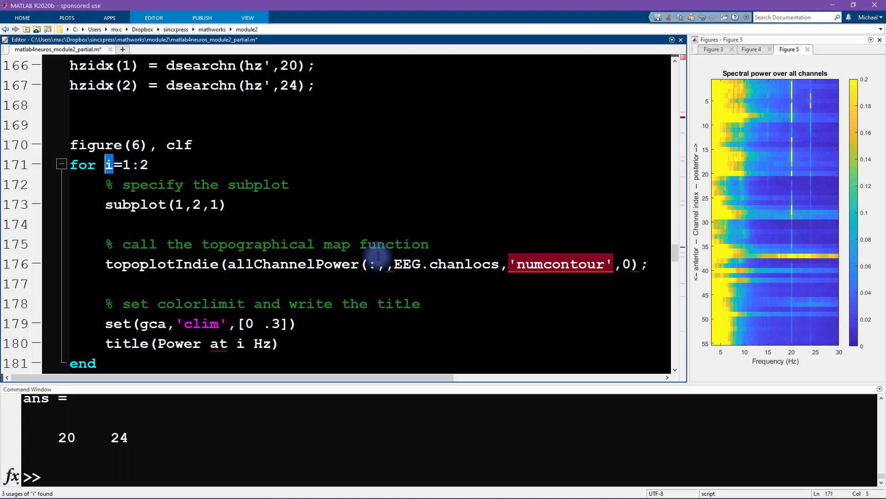
{"action": "type", "text": "hzi"}
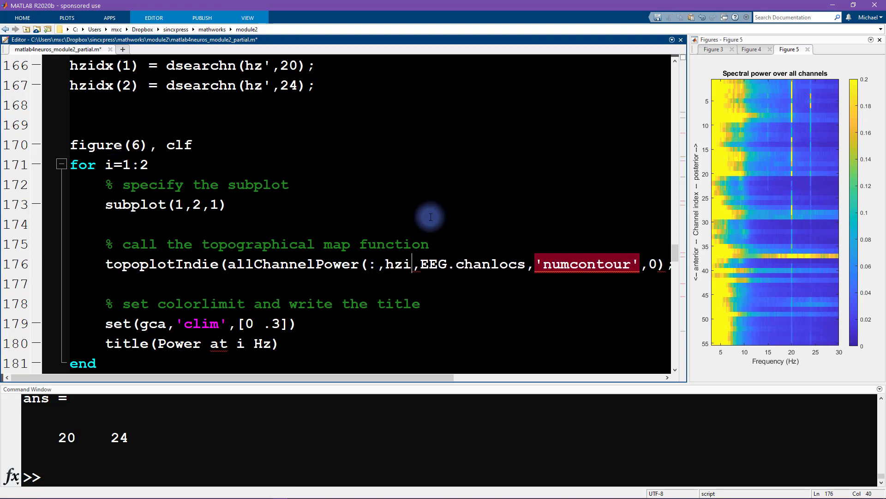
{"action": "type", "text": "dx(i))"}
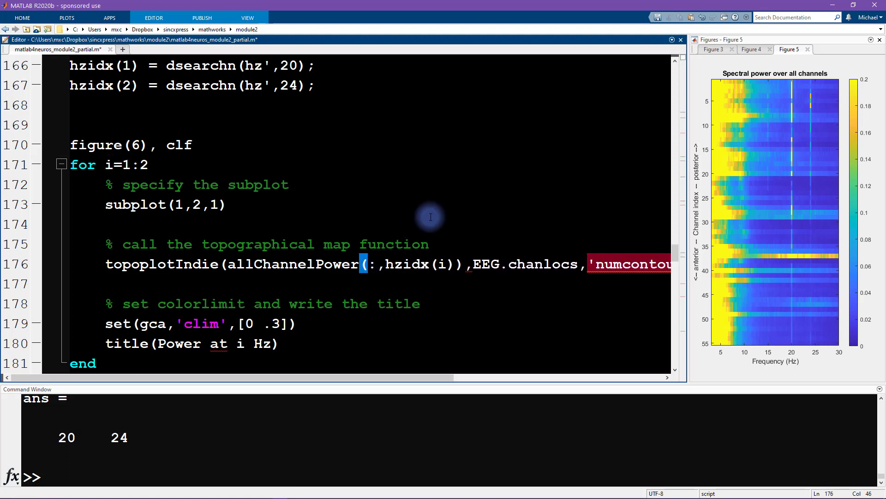
{"action": "double_click", "coordinate": [416, 264]}
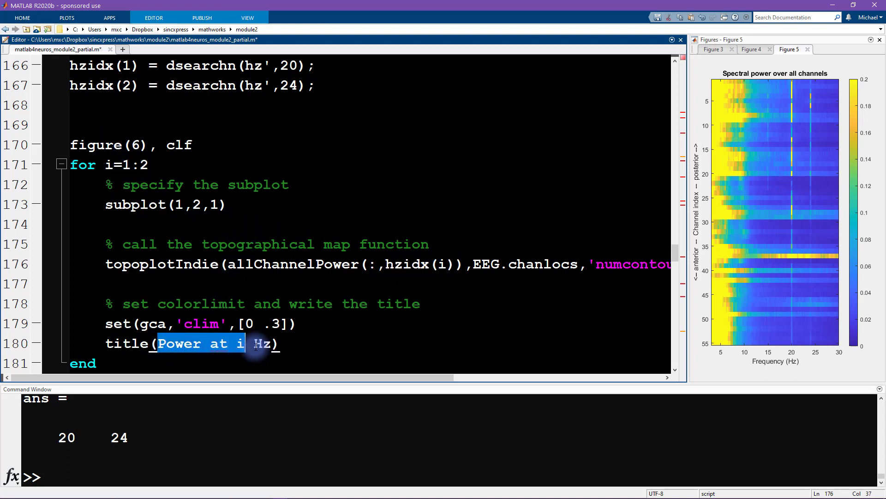
{"action": "left_click", "coordinate": [221, 358]}
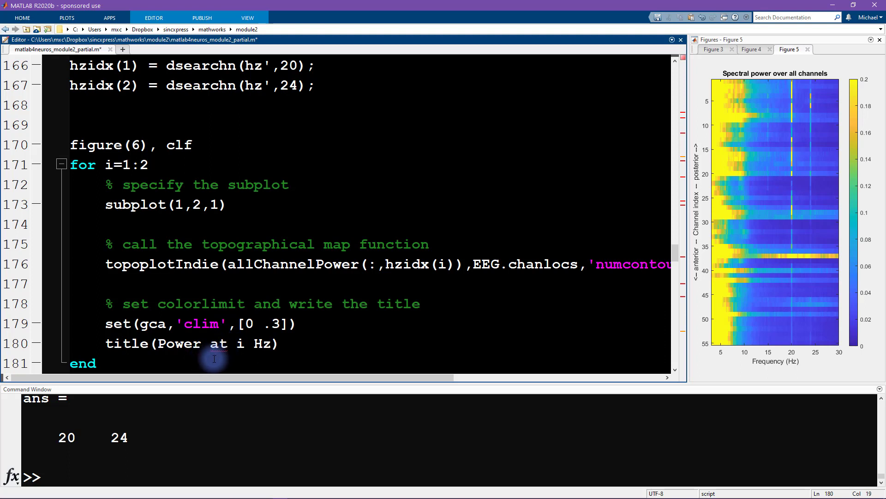
{"action": "mouse_move", "coordinate": [226, 359]}
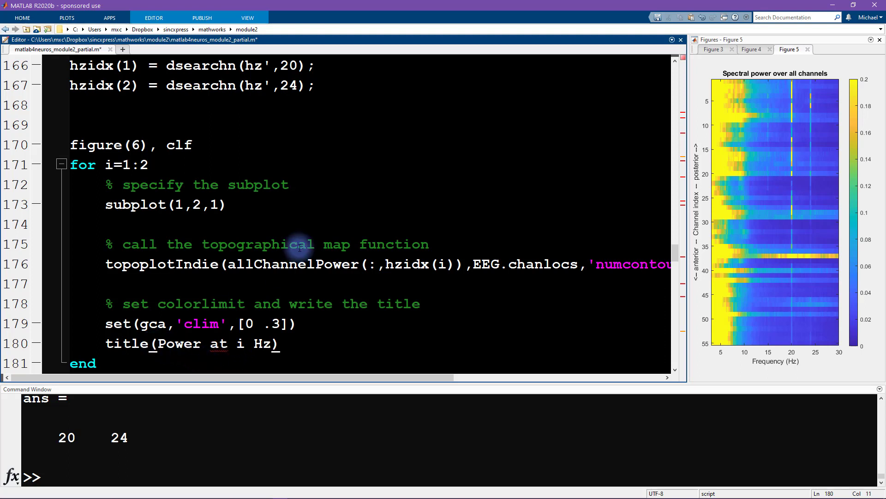
Build the title as ['Power at ' num2str(hz(hzidx(i))) ' Hz'] on line 180.
{"action": "type", "text": "'Power at i Hz'"}
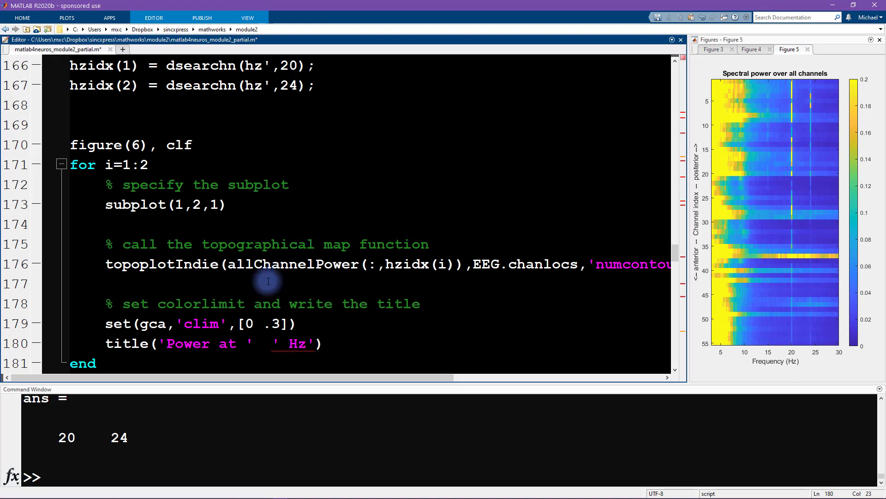
{"action": "double_click", "coordinate": [200, 342]}
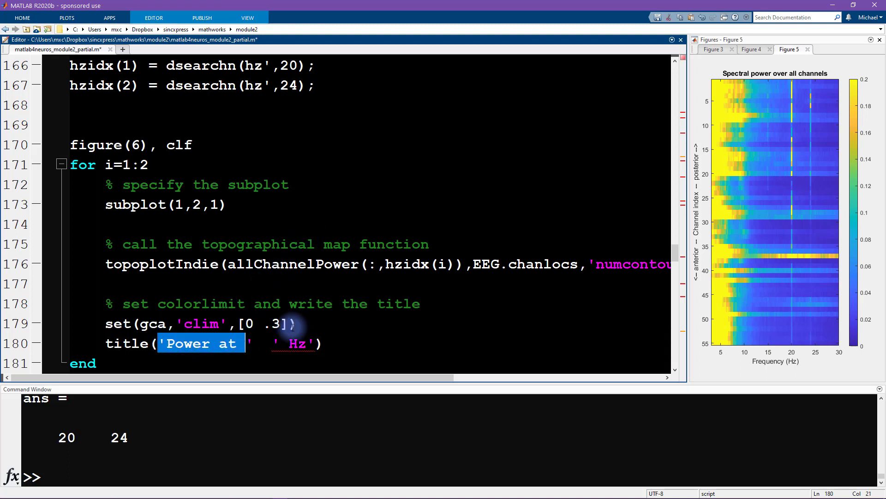
{"action": "double_click", "coordinate": [296, 342]}
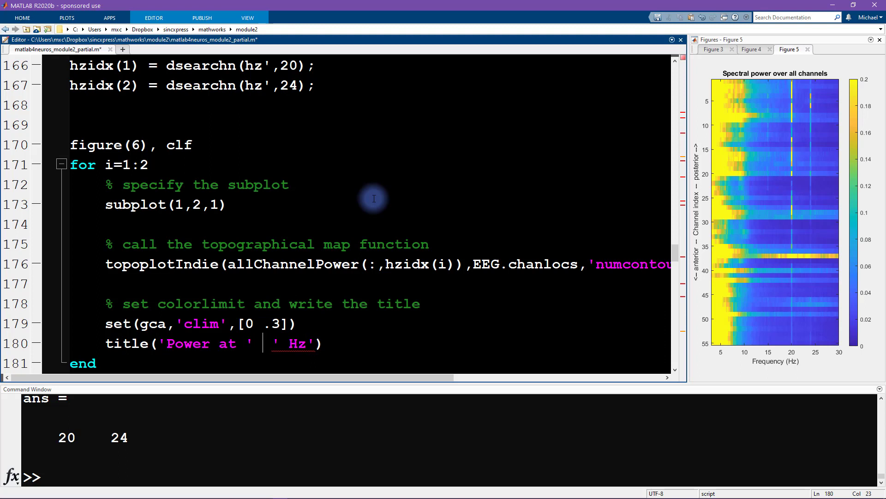
{"action": "type", "text": "num2str("}
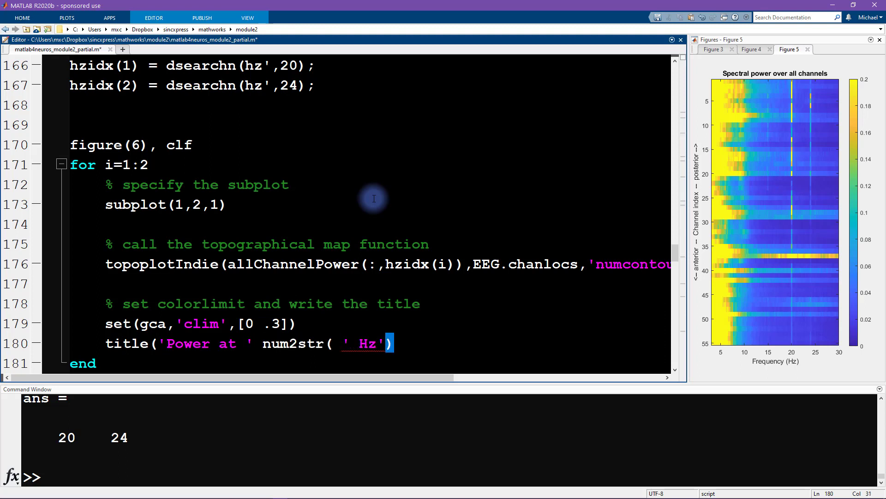
{"action": "type", "text": "hz("}
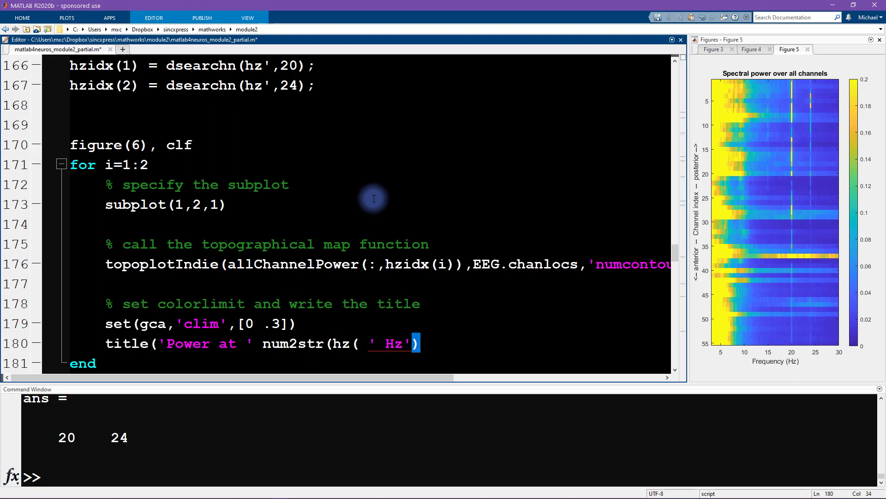
{"action": "type", "text": "hzidx(i)))"}
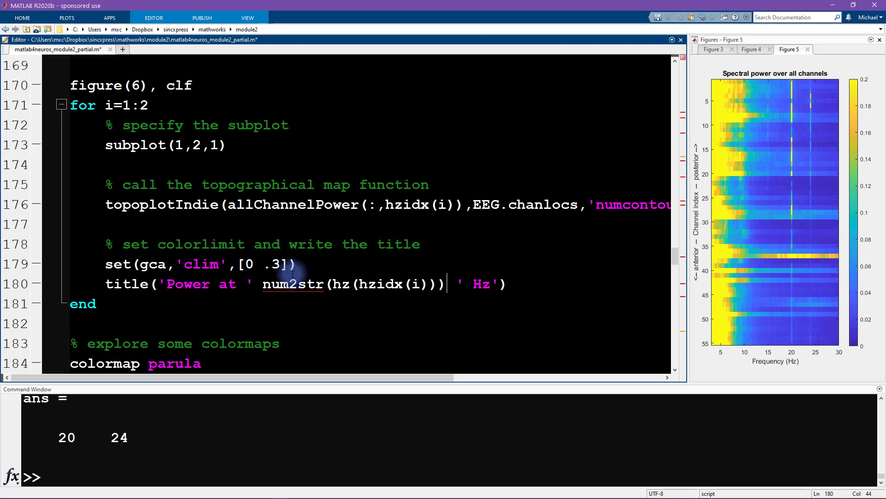
{"action": "double_click", "coordinate": [186, 283]}
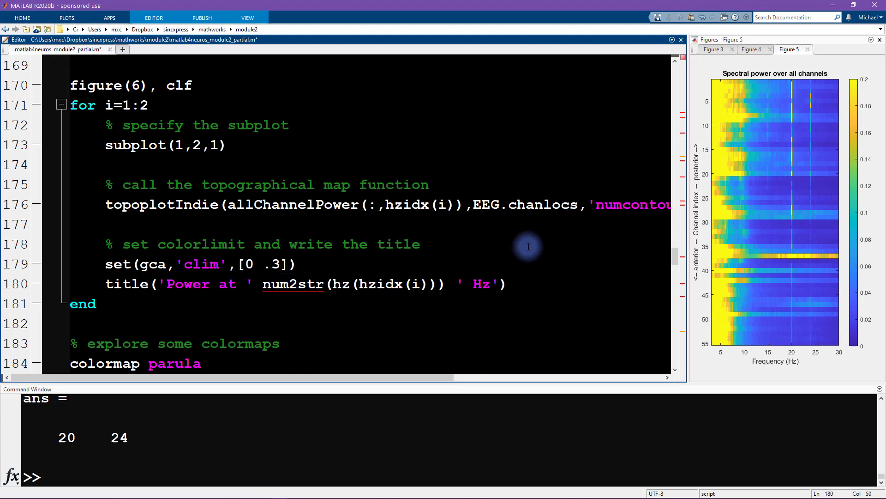
{"action": "type", "text": "]"}
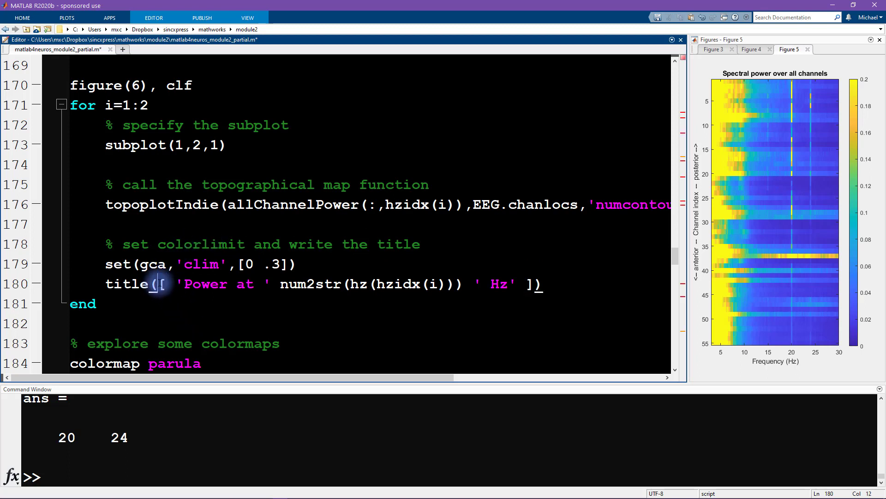
Select the whole plotting loop (lines 170–181) for evaluation.
{"action": "left_click_drag", "start_coordinate": [386, 283], "coordinate": [447, 283]}
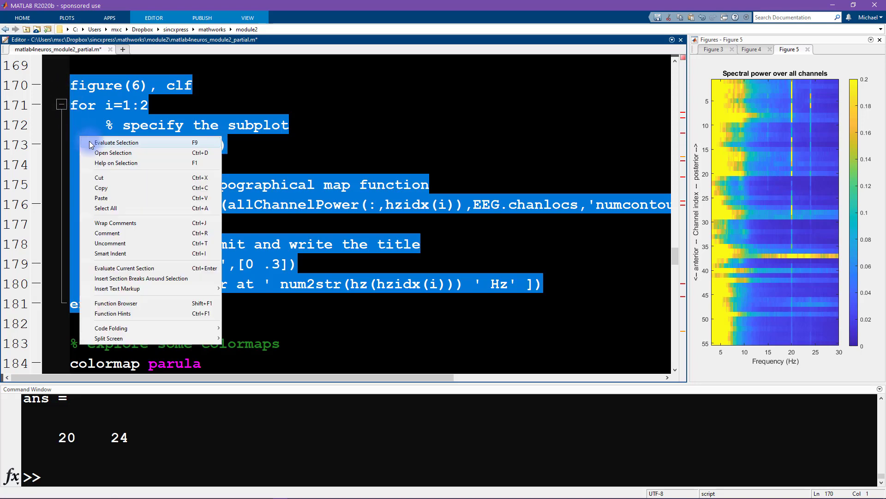
Evaluate the loop and enlarge Figure 6, showing a map titled Power at 24 Hz.
{"action": "left_click", "coordinate": [115, 143]}
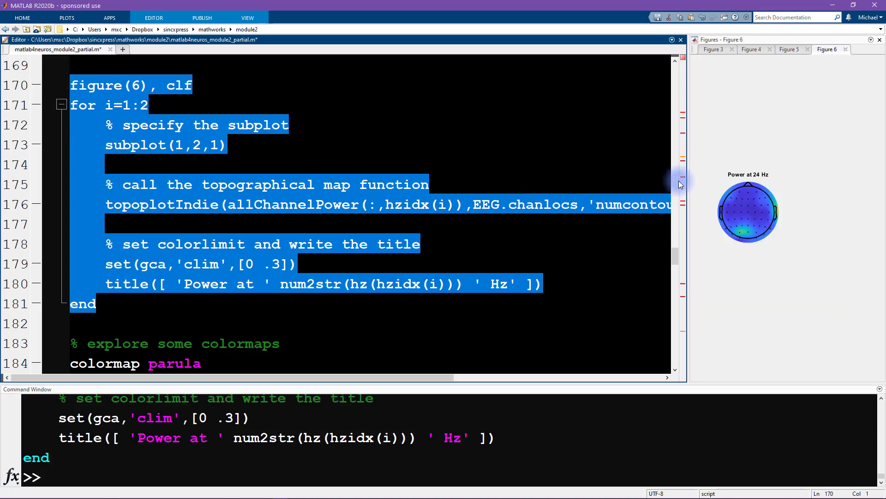
{"action": "left_click_drag", "start_coordinate": [684, 187], "coordinate": [418, 189]}
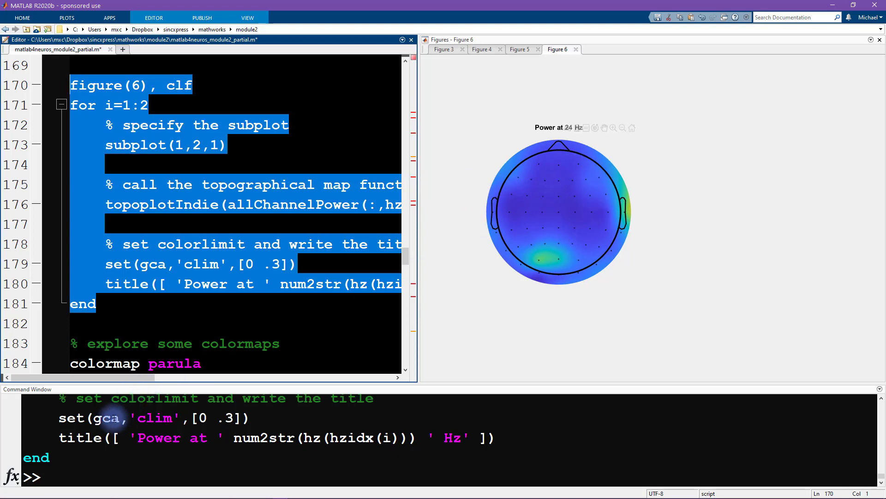
{"action": "left_click", "coordinate": [102, 455]}
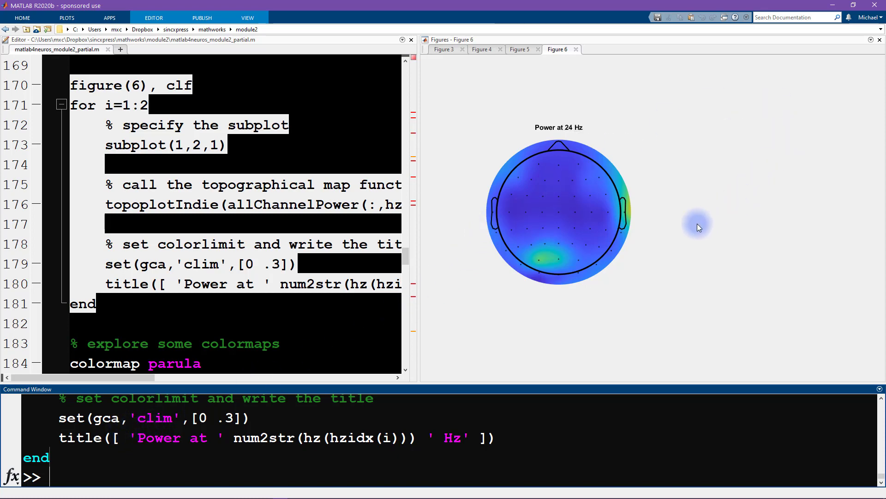
{"action": "mouse_move", "coordinate": [727, 181]}
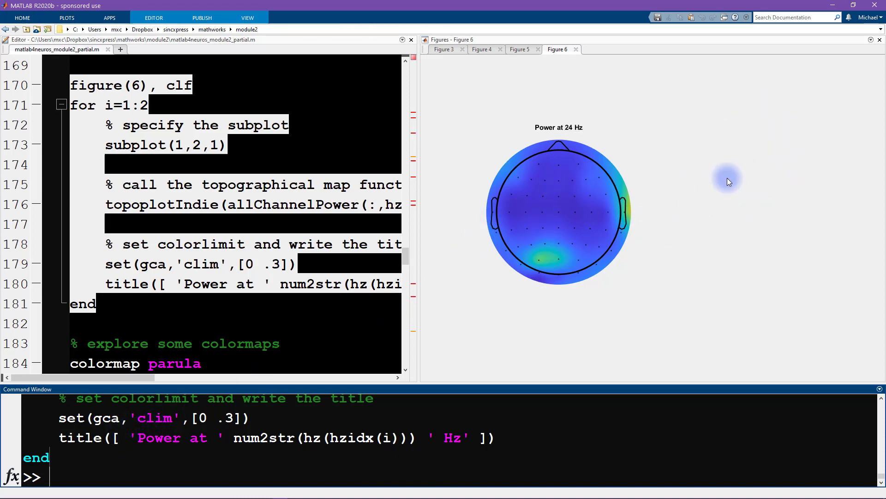
{"action": "mouse_move", "coordinate": [645, 316]}
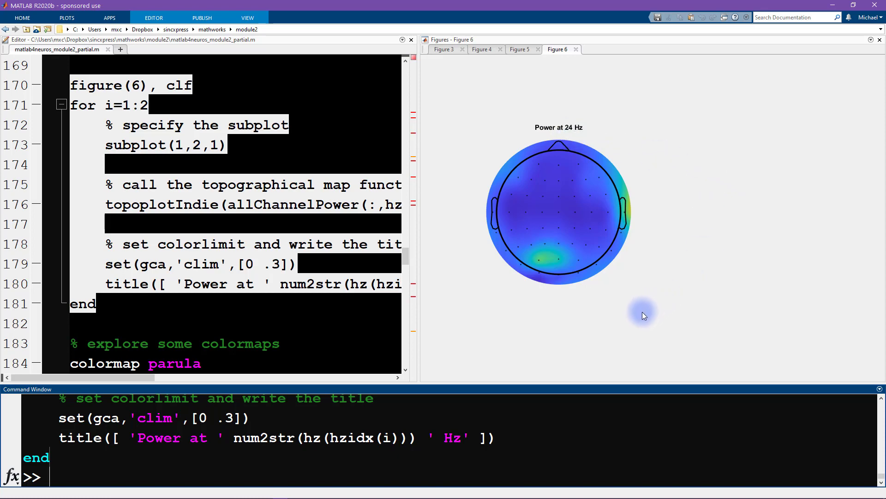
{"action": "mouse_move", "coordinate": [549, 339]}
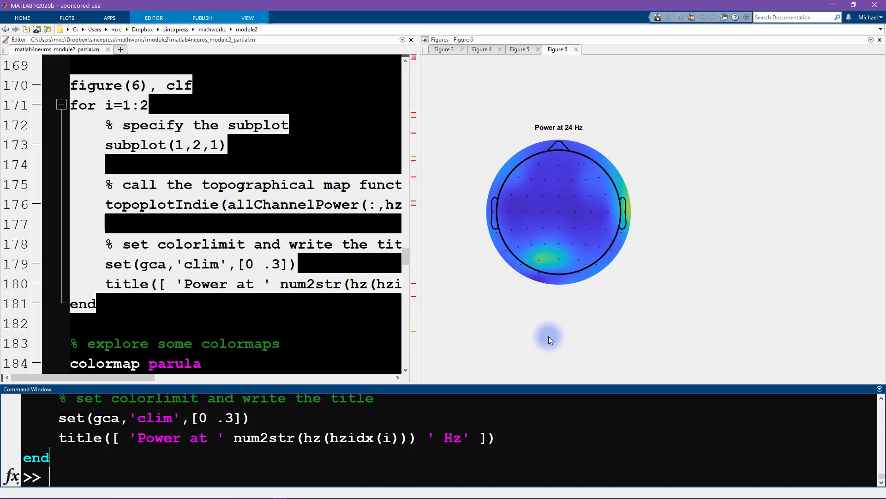
{"action": "left_click", "coordinate": [216, 159]}
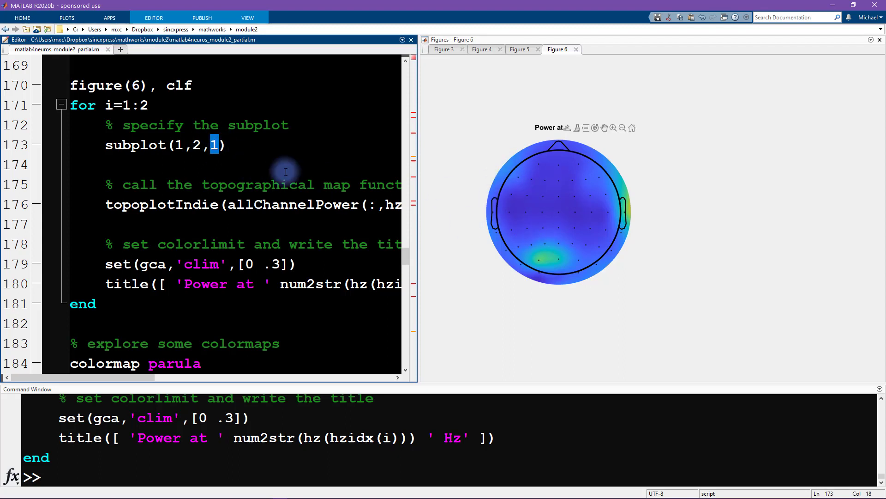
{"action": "mouse_move", "coordinate": [591, 122]}
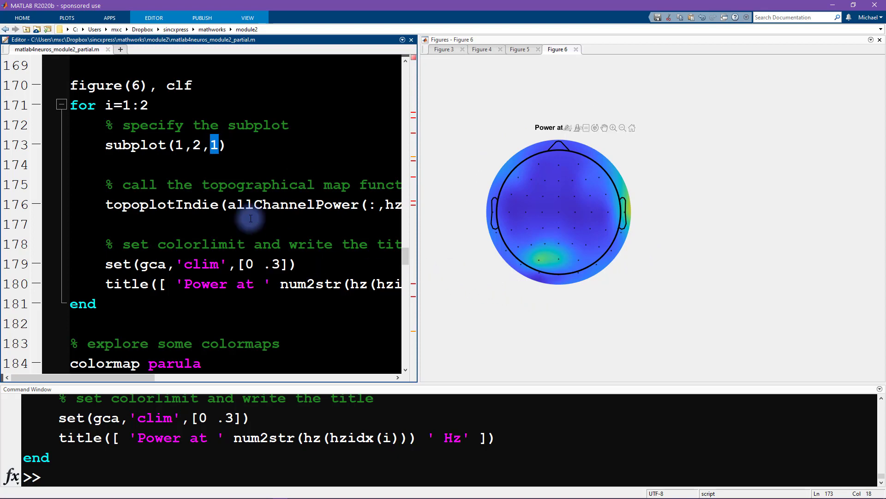
Change subplot(1,2,1) to subplot(1,2,i) and re-run, giving 20 and 24 Hz maps side by side.
{"action": "type", "text": "i"}
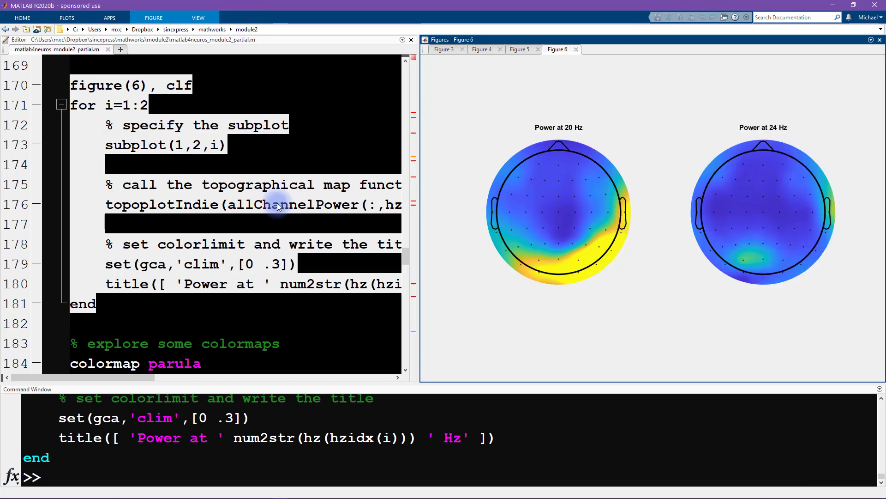
{"action": "mouse_move", "coordinate": [611, 311]}
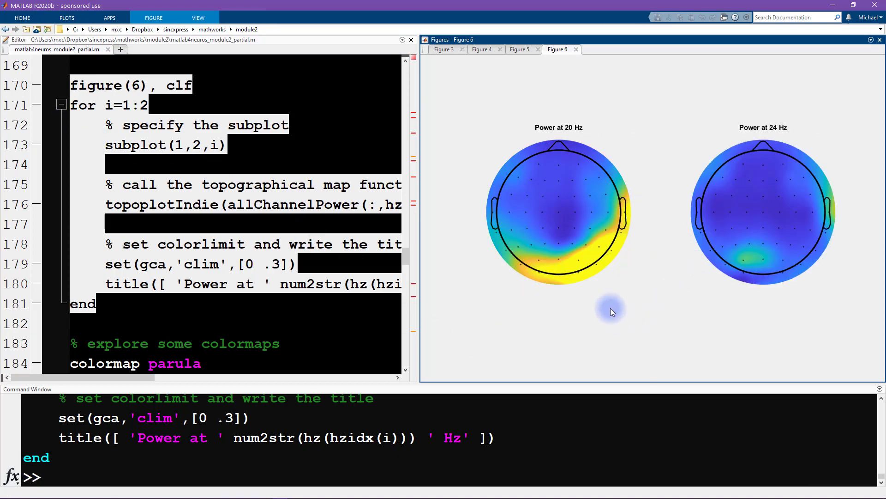
{"action": "mouse_move", "coordinate": [670, 336]}
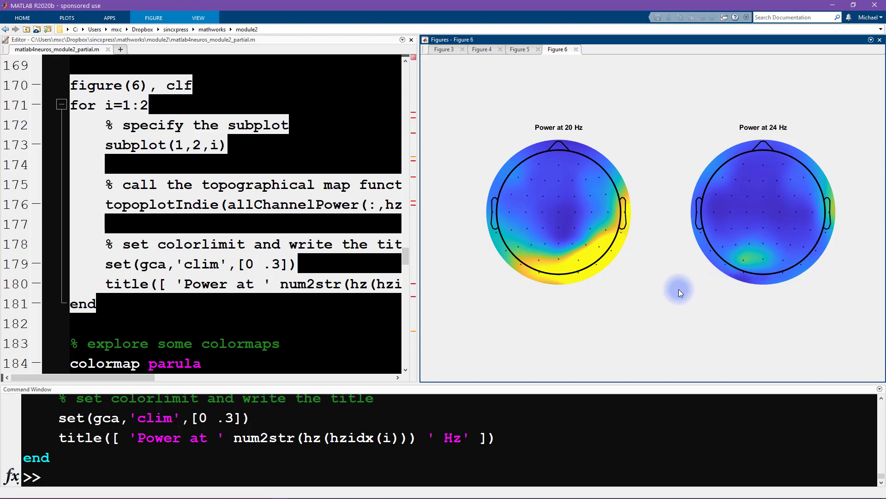
{"action": "scroll", "scroll_direction": "down", "scroll_amount": 3}
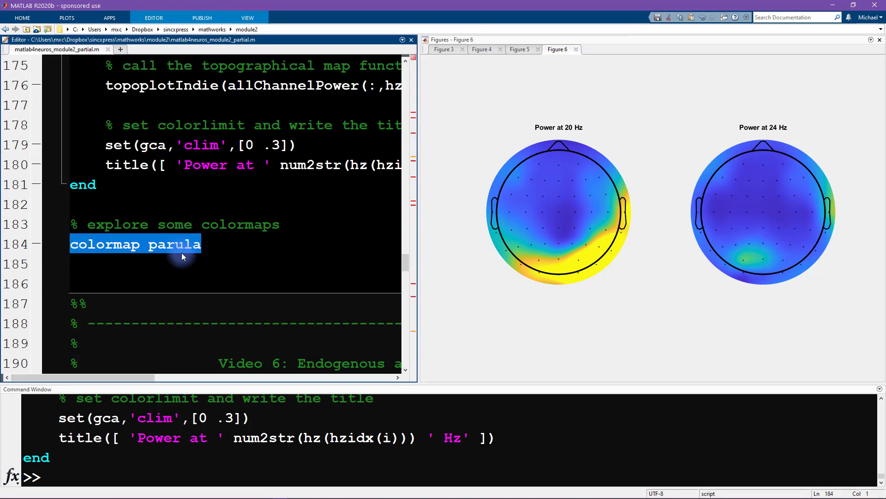
{"action": "mouse_move", "coordinate": [262, 379]}
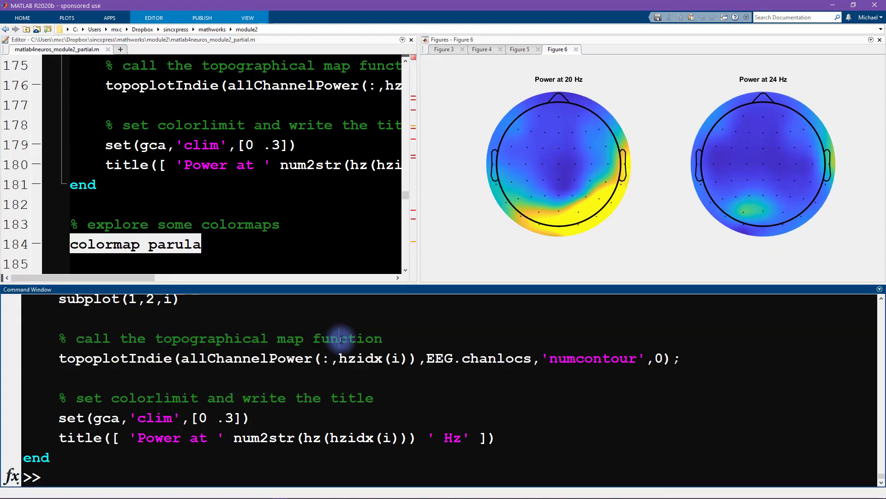
Apply colormap jet to both maps and request help colormap.
{"action": "type", "text": "colorma"}
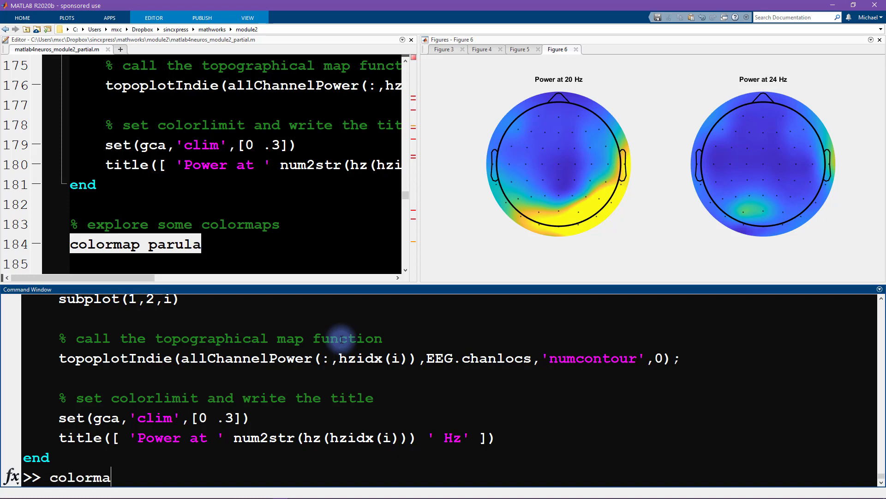
{"action": "key", "text": "Enter"}
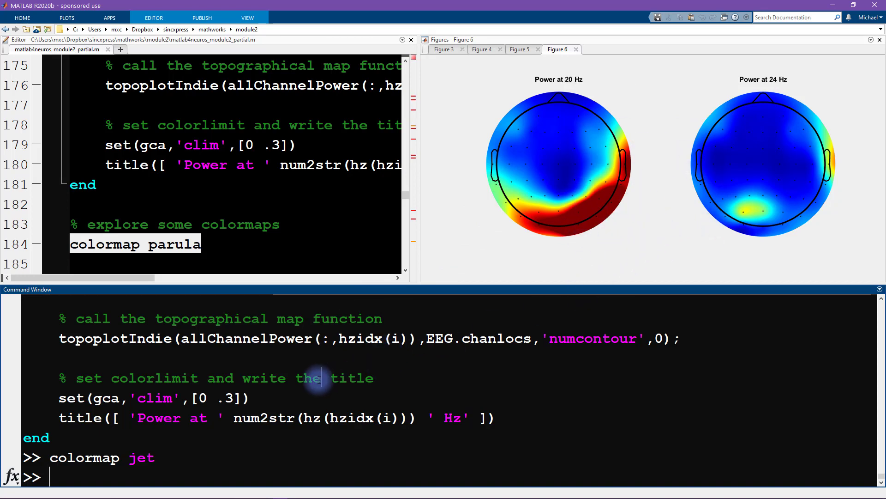
{"action": "type", "text": "help colorm"}
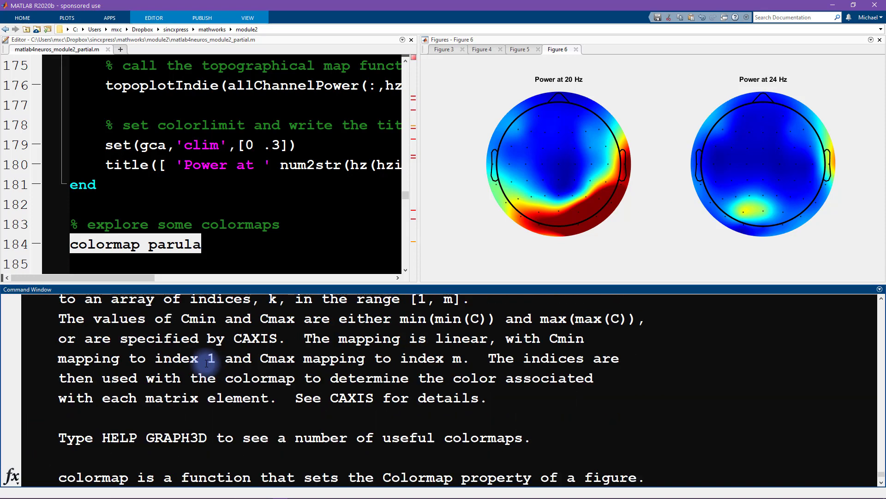
Scroll the help colormap output down to the list of colormaps (hot, gray, jet, cool, summer).
{"action": "scroll", "scroll_direction": "down", "scroll_amount": 3}
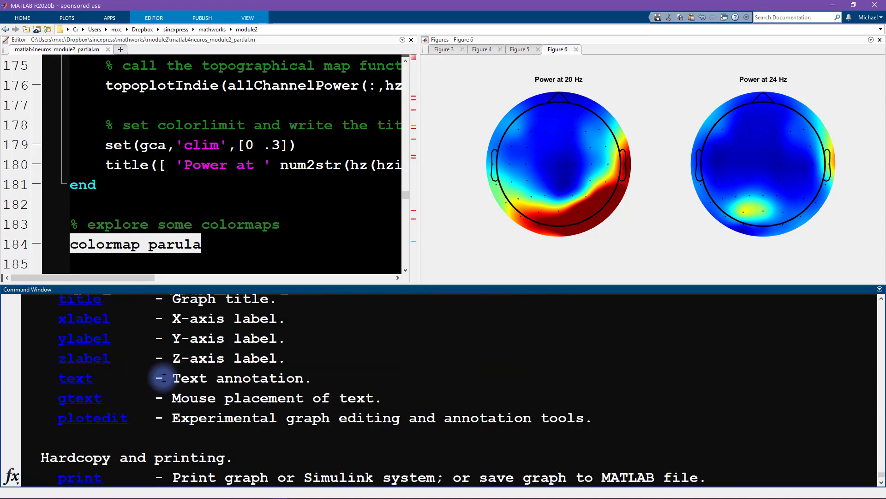
{"action": "scroll", "scroll_direction": "down", "scroll_amount": 3}
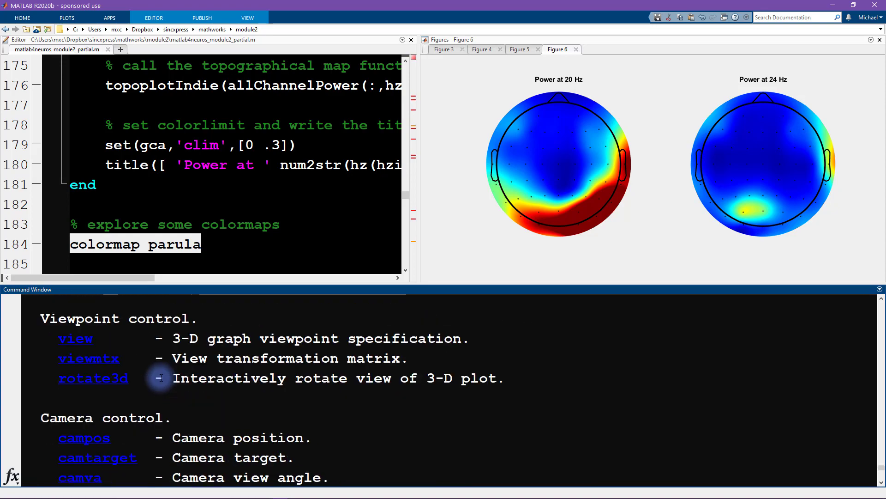
{"action": "scroll", "scroll_direction": "down", "scroll_amount": 3}
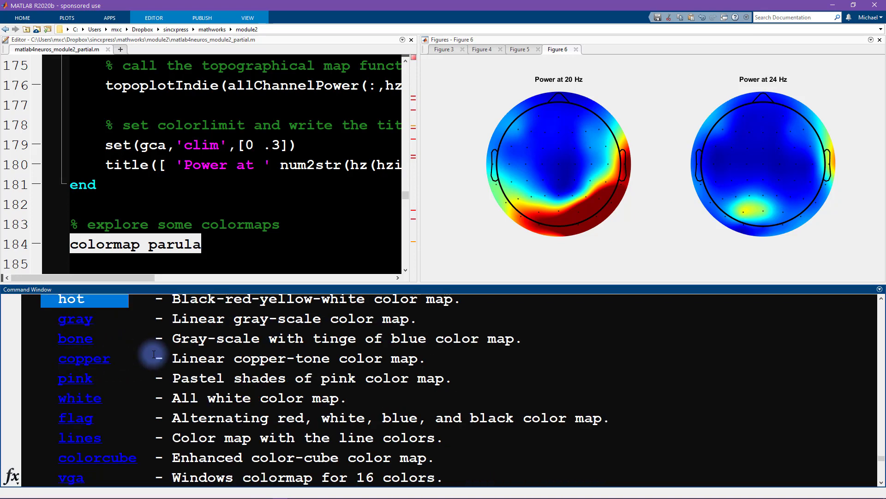
{"action": "scroll", "scroll_direction": "down", "scroll_amount": 3}
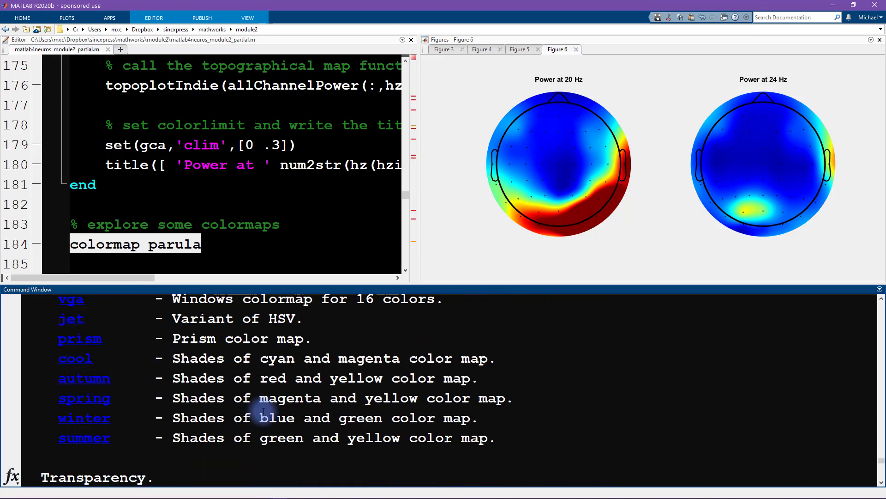